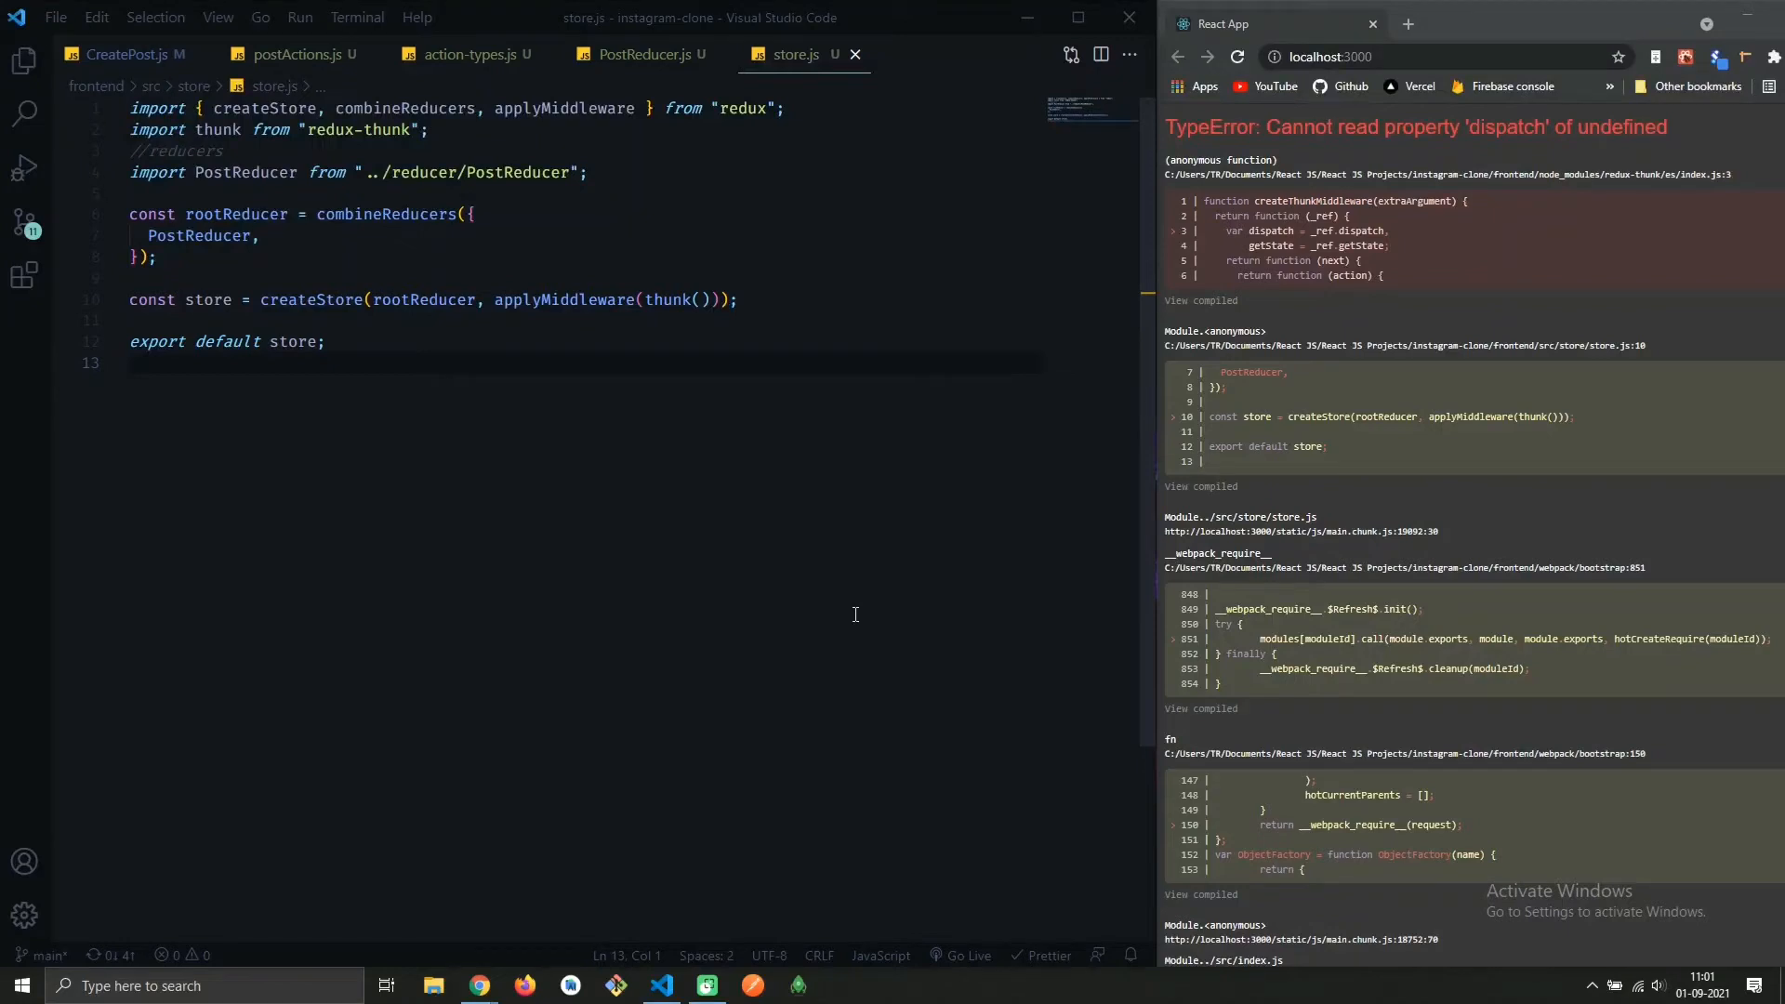
mouse_move(1455, 703)
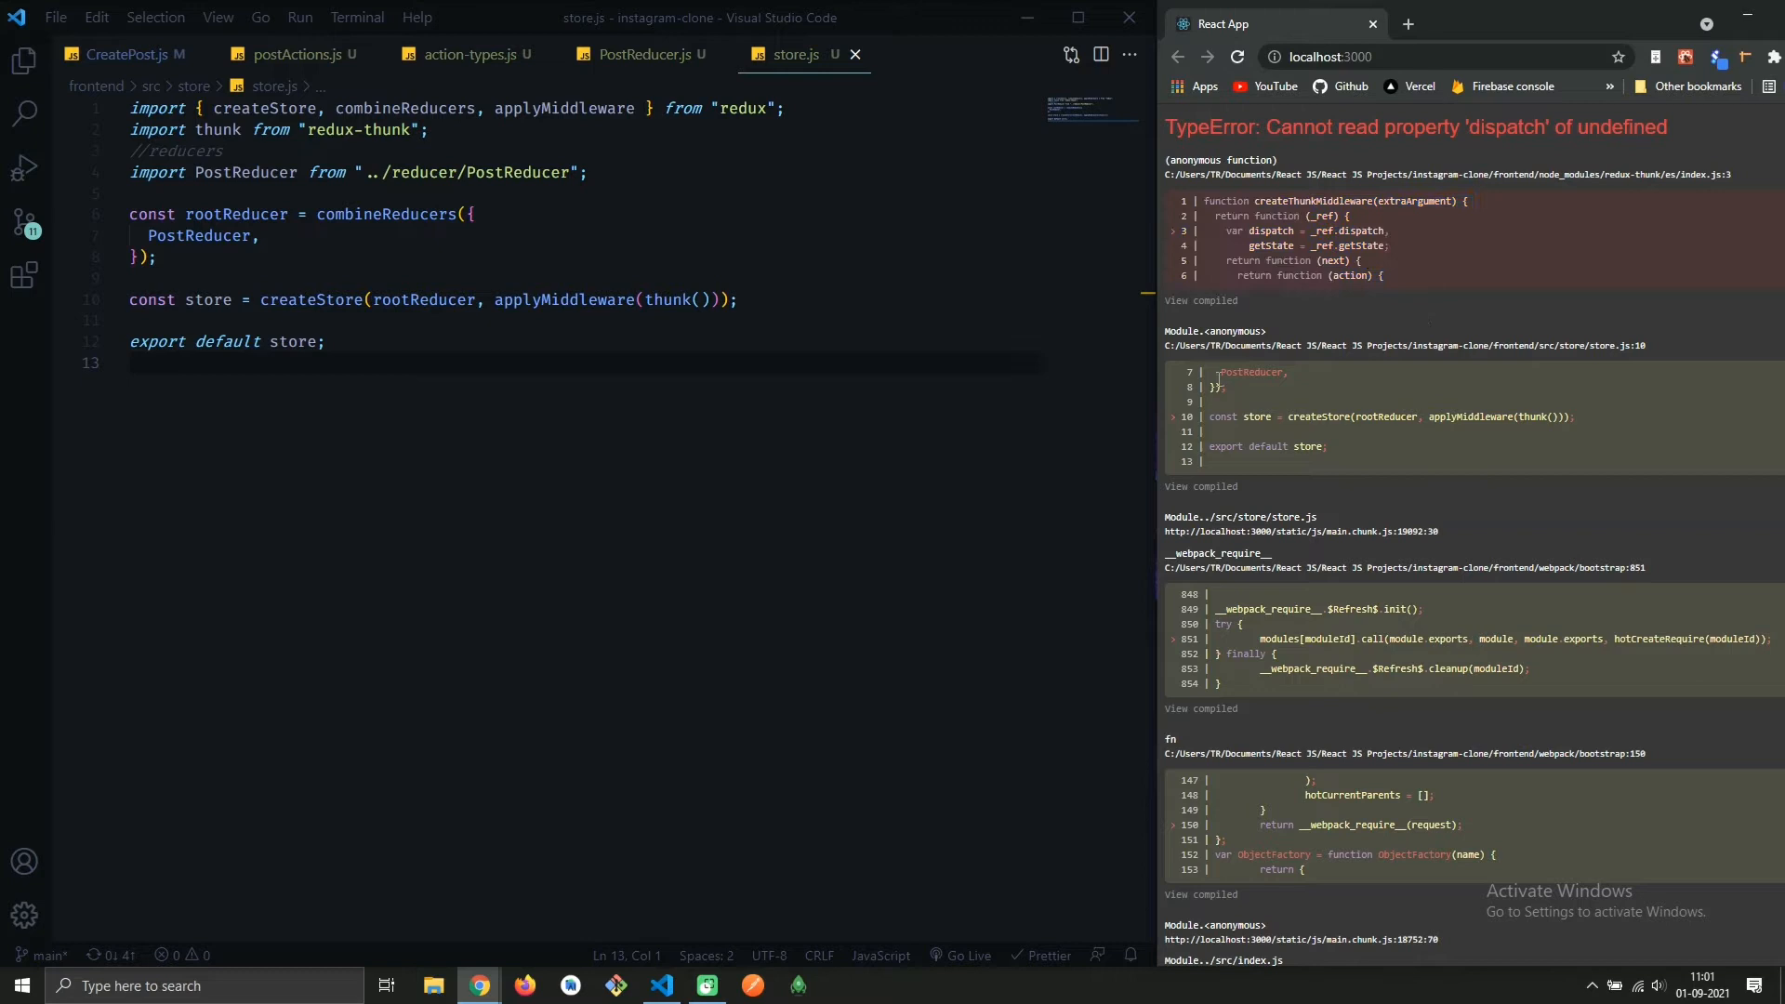
mouse_move(1213, 416)
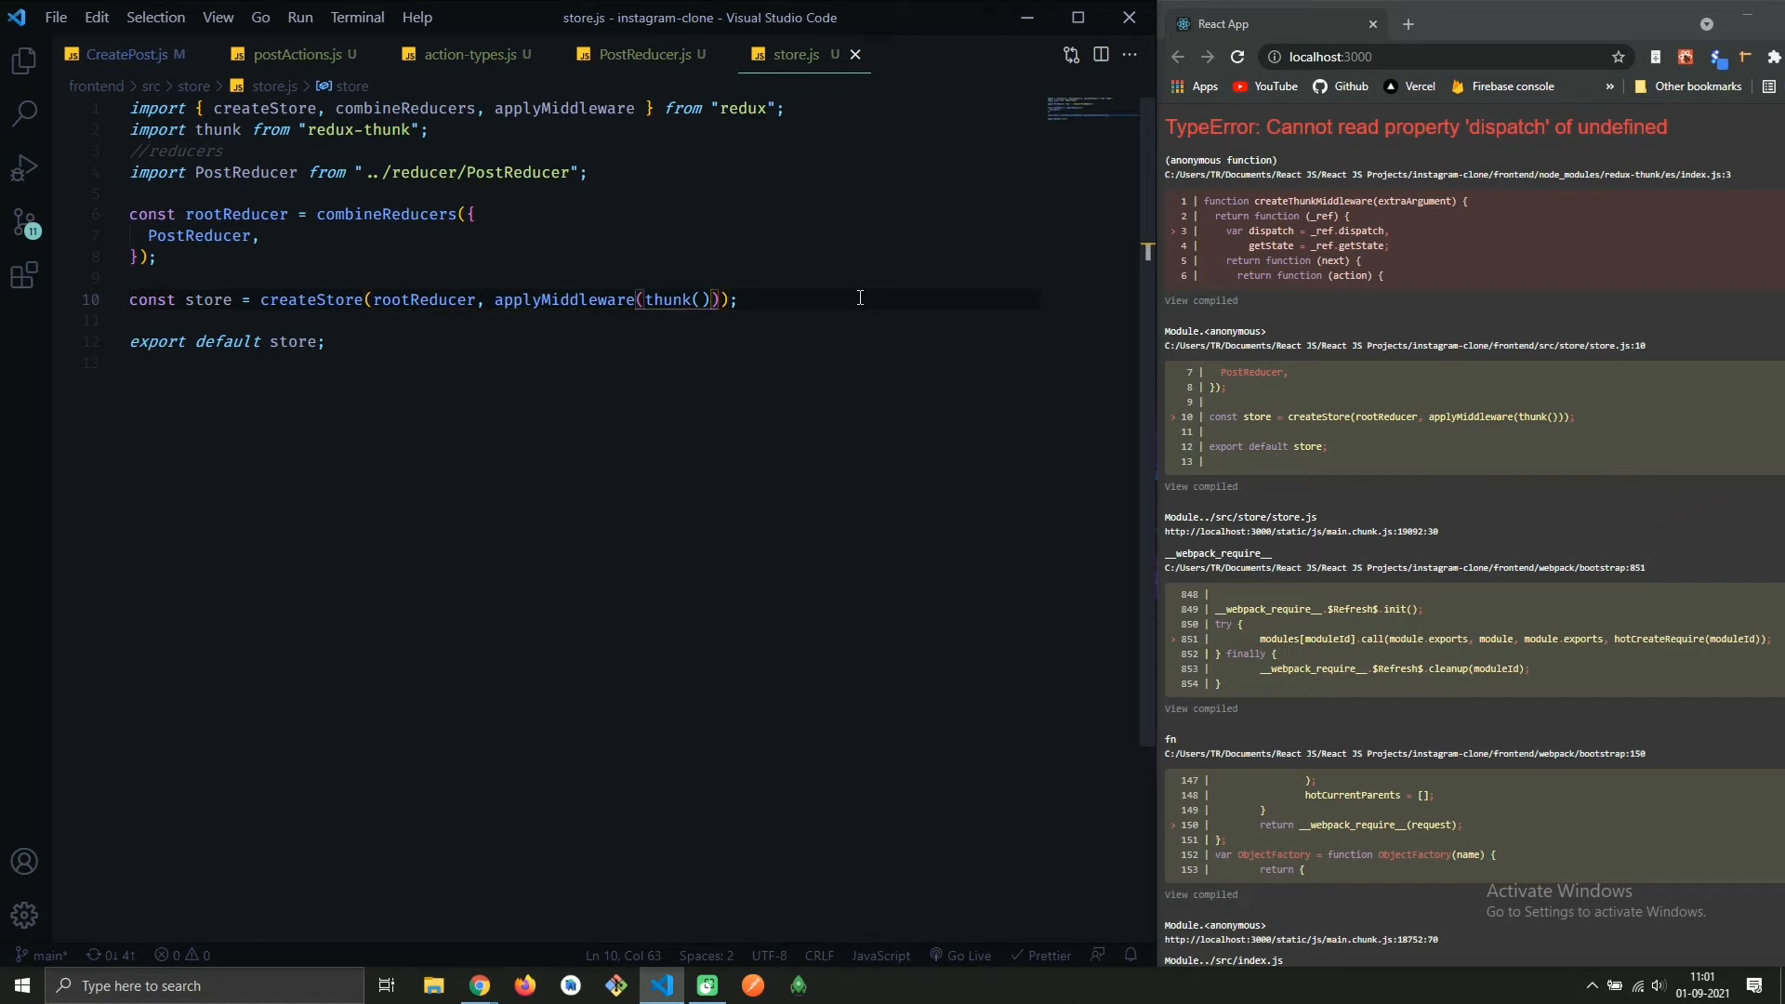
Step: Change applyMiddleware(thunk()) to applyMiddleware(thunk) on line 10 and reload the app
key(Backspace)
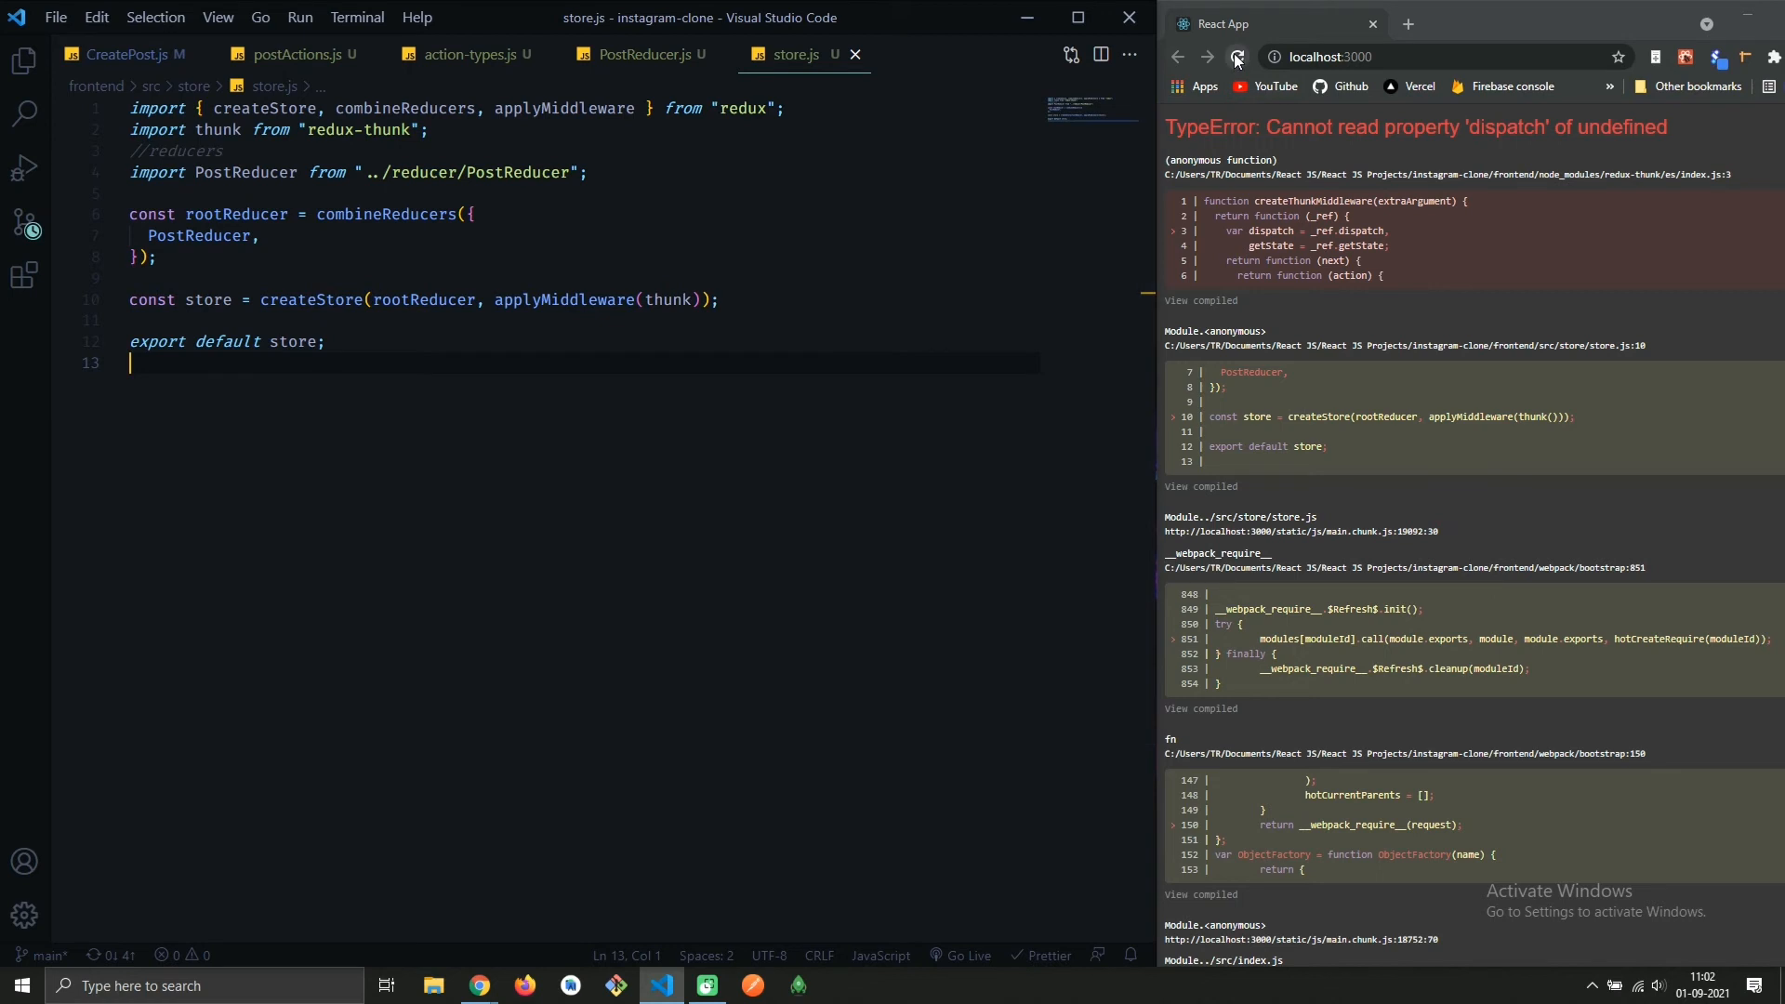
click(1236, 57)
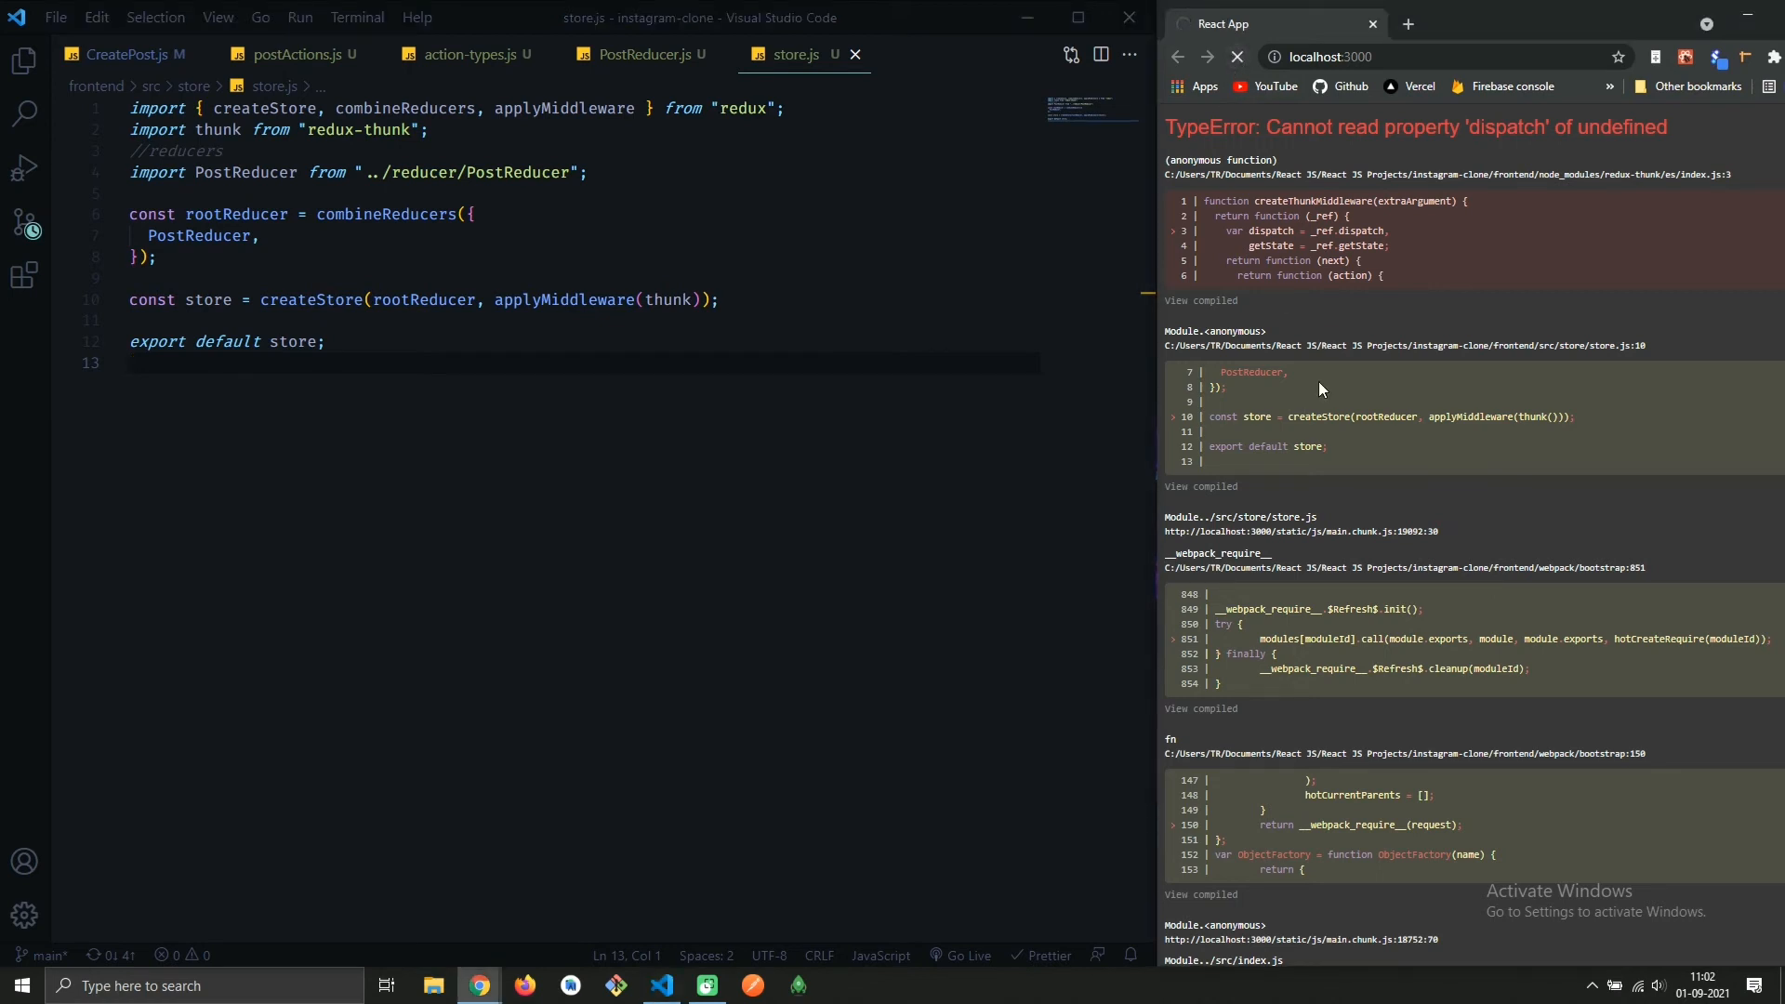